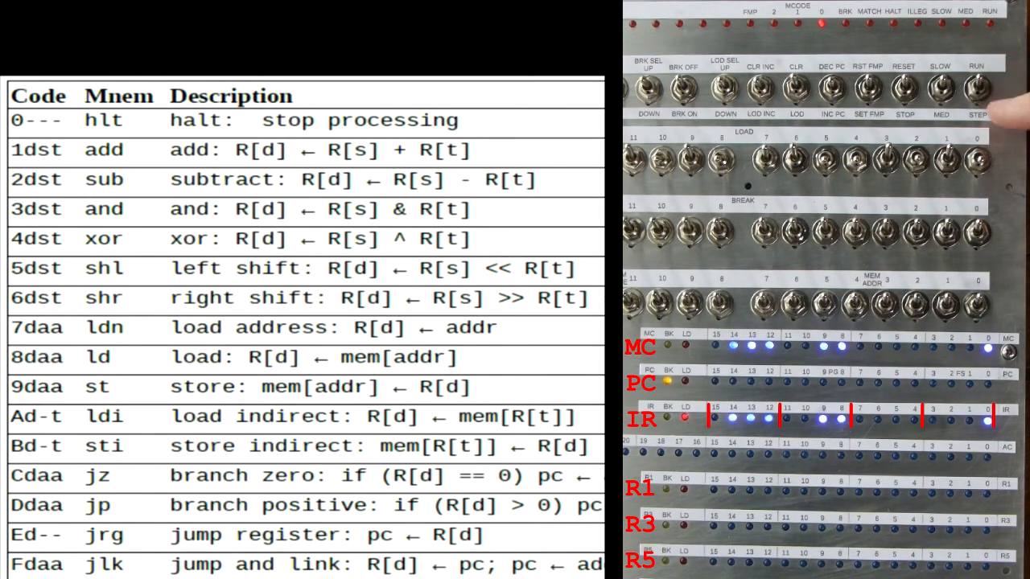
left_click(977, 88)
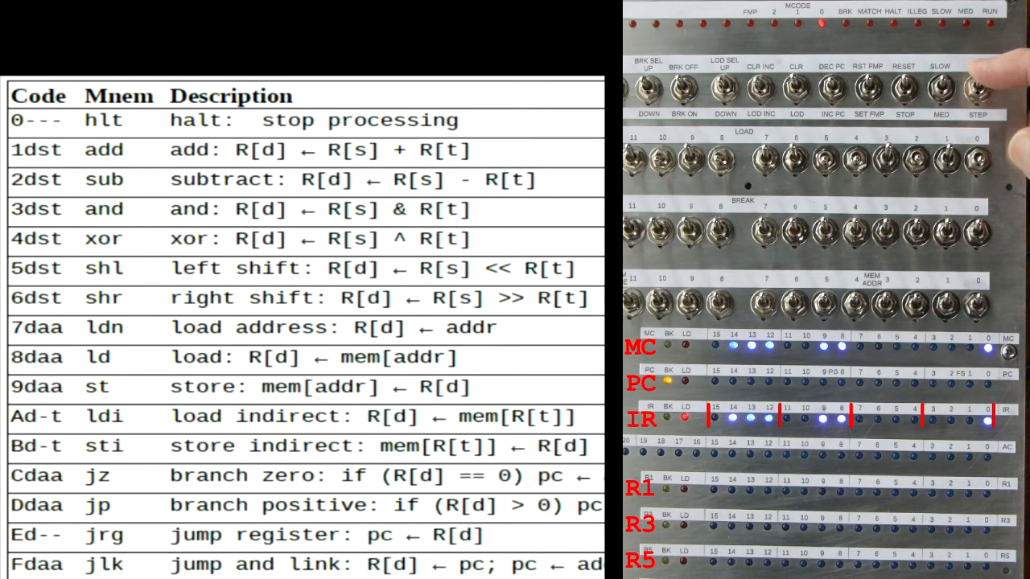